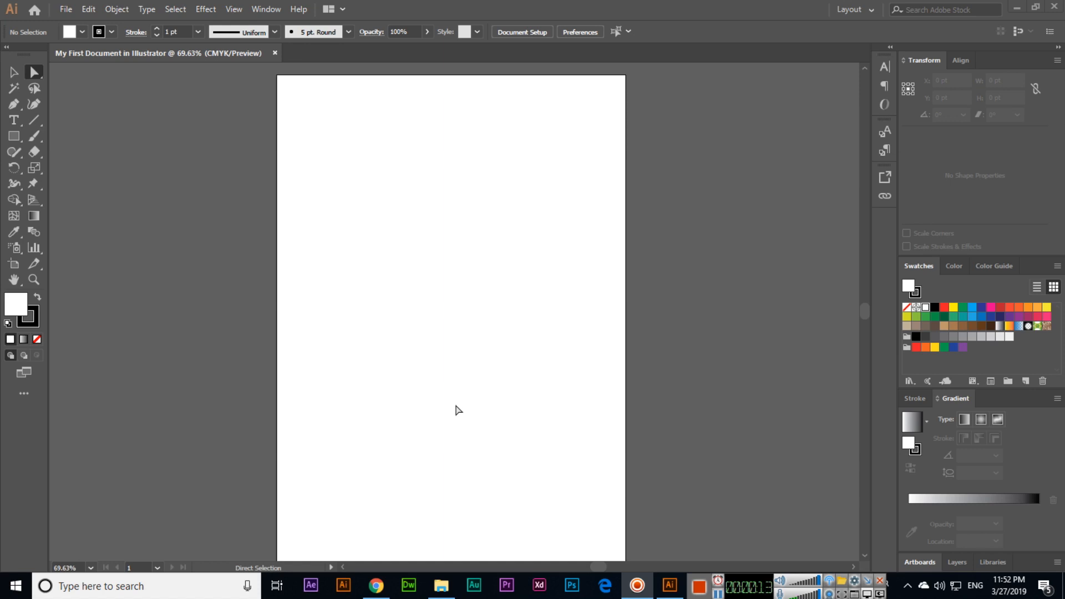
{"action": "mouse_move", "coordinate": [420, 418]}
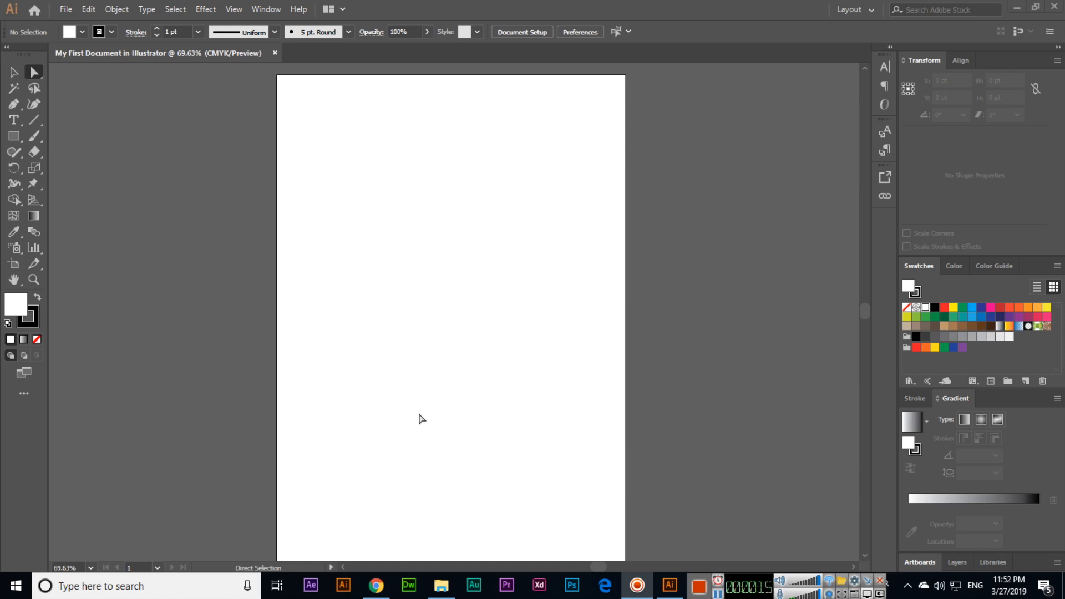
{"action": "mouse_move", "coordinate": [332, 311]}
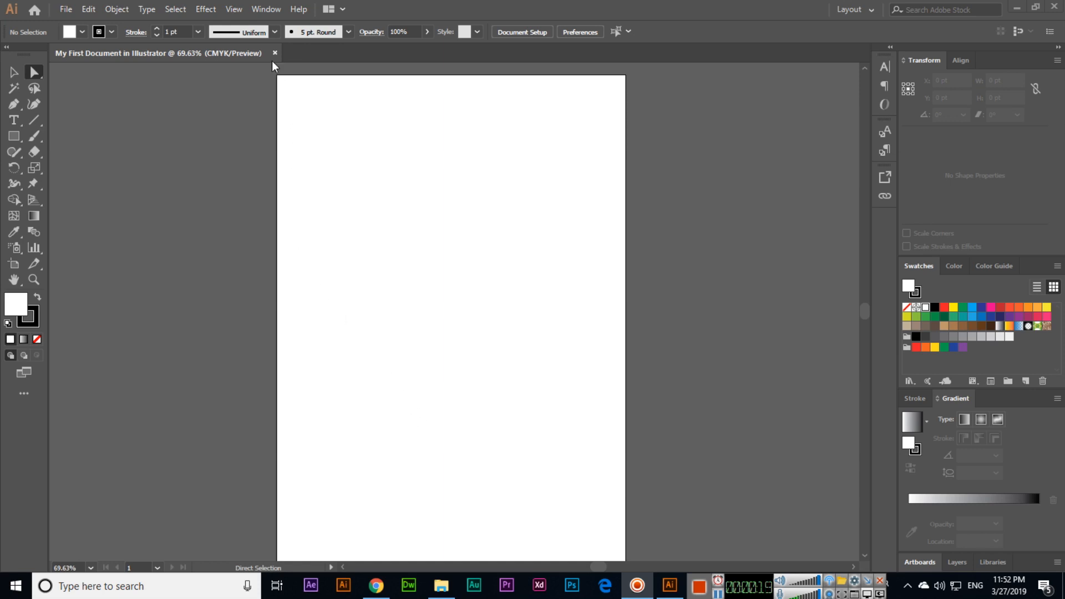
Step: Switch the toolbar to basic tools and back to full, then bring up the Open dialog
{"action": "left_click", "coordinate": [265, 9]}
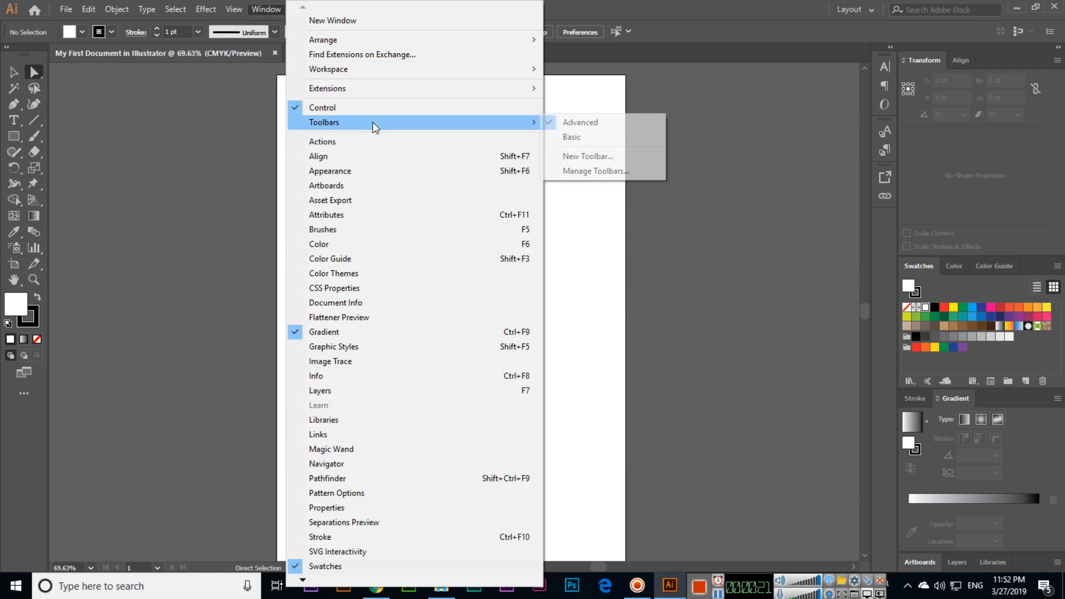
{"action": "mouse_move", "coordinate": [516, 125]}
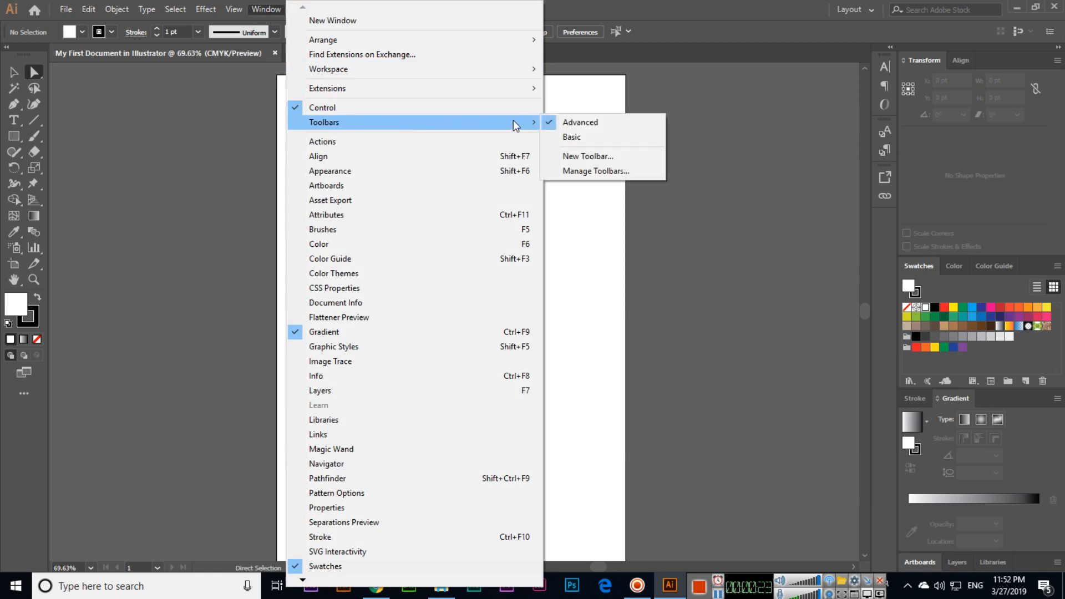
{"action": "mouse_move", "coordinate": [239, 131]}
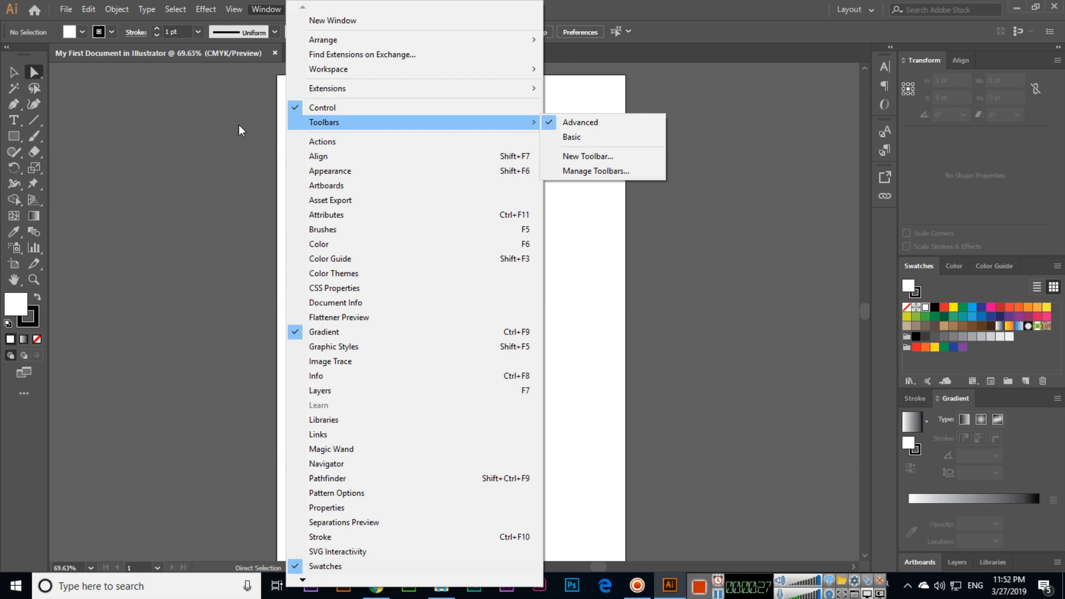
{"action": "mouse_move", "coordinate": [51, 156]}
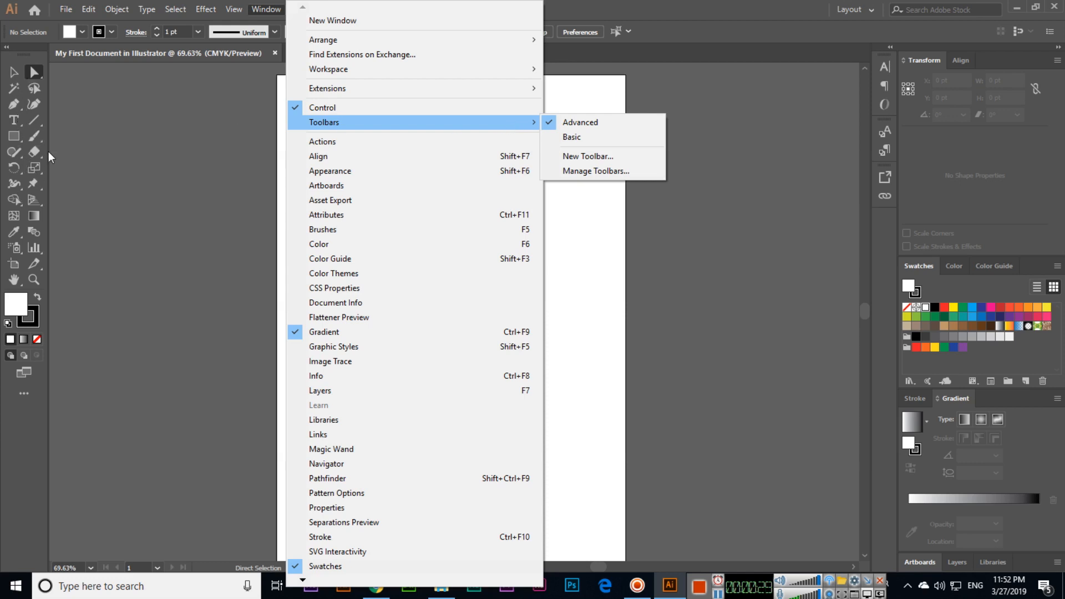
{"action": "left_click", "coordinate": [572, 137]}
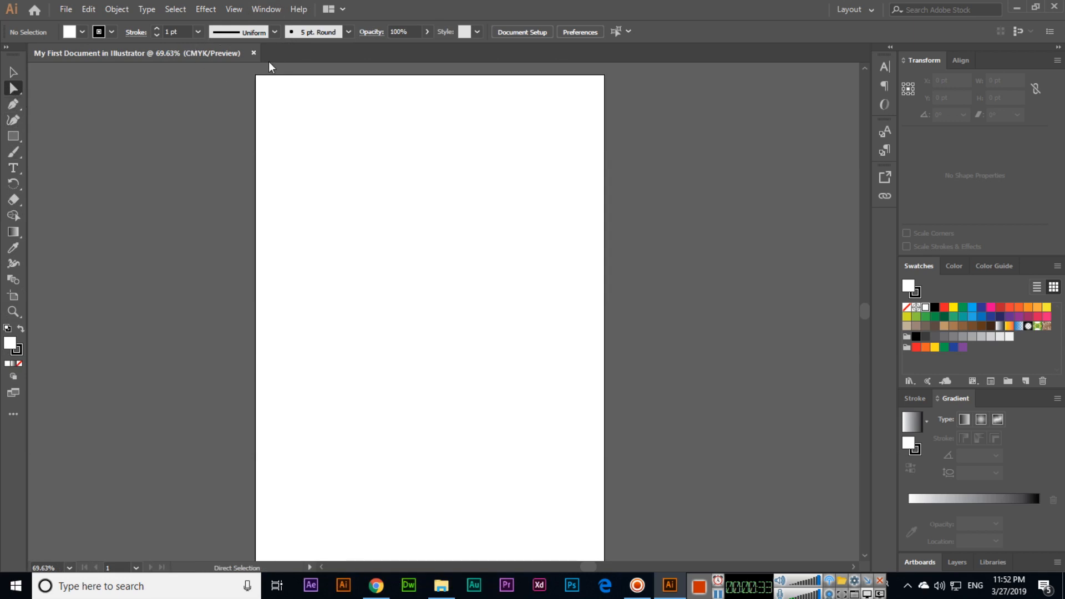
{"action": "left_click", "coordinate": [266, 9]}
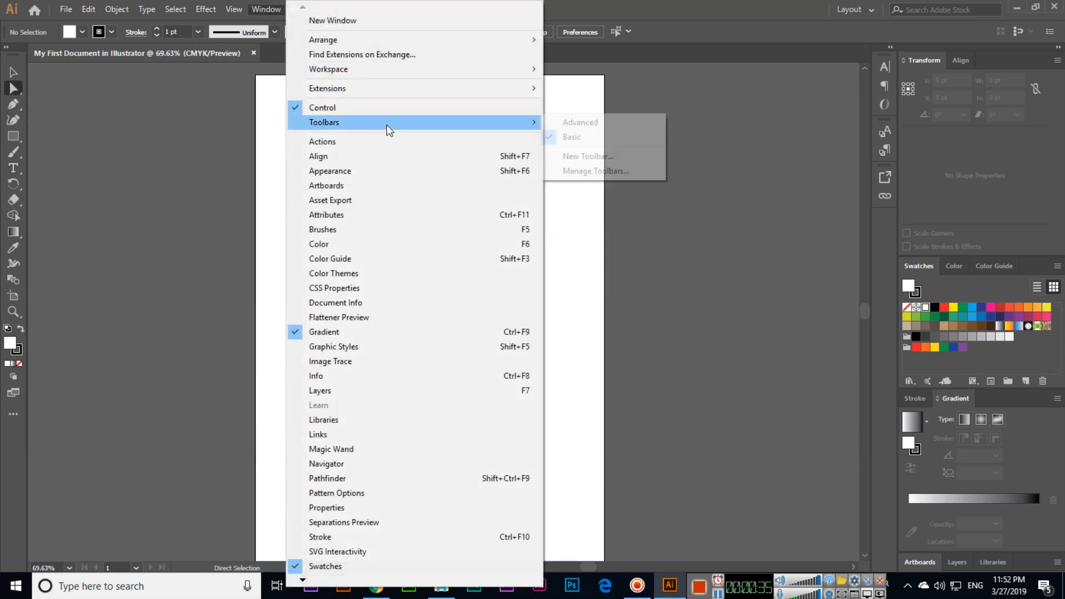
{"action": "left_click", "coordinate": [580, 122]}
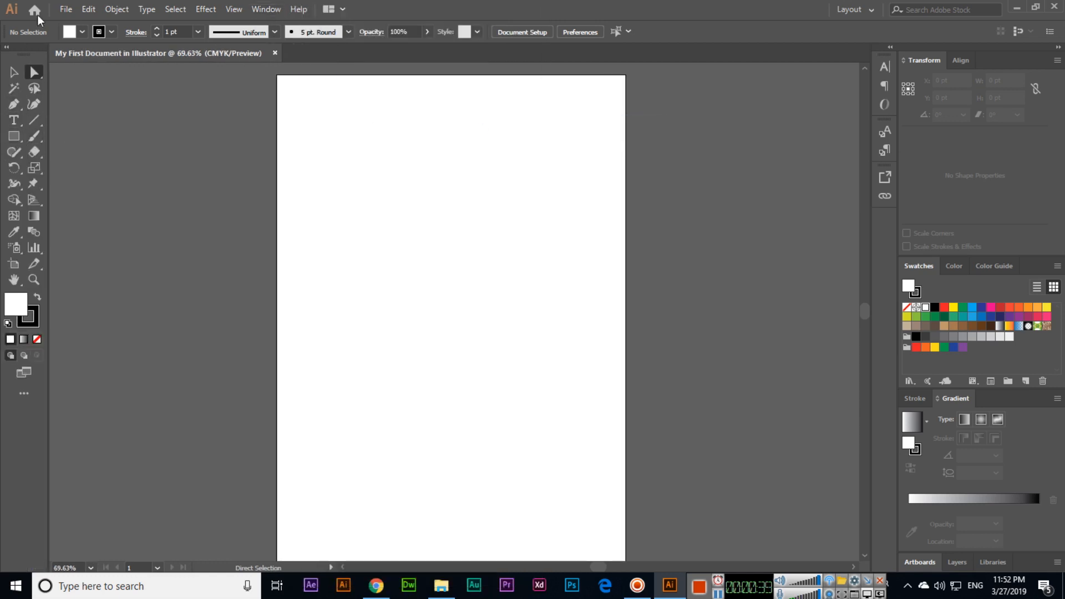
{"action": "mouse_move", "coordinate": [66, 13]}
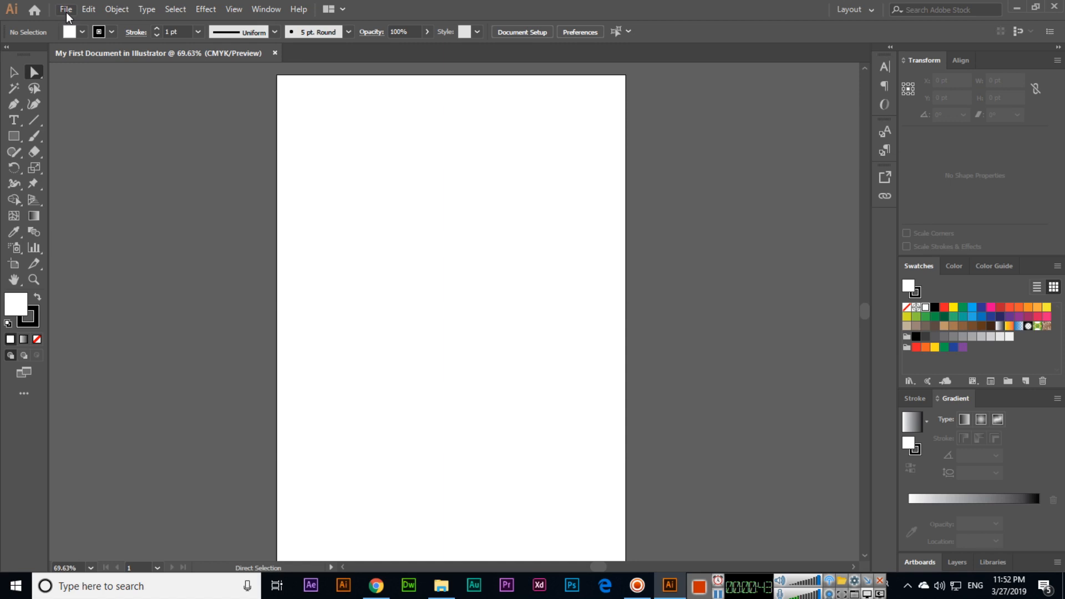
{"action": "left_click", "coordinate": [66, 9]}
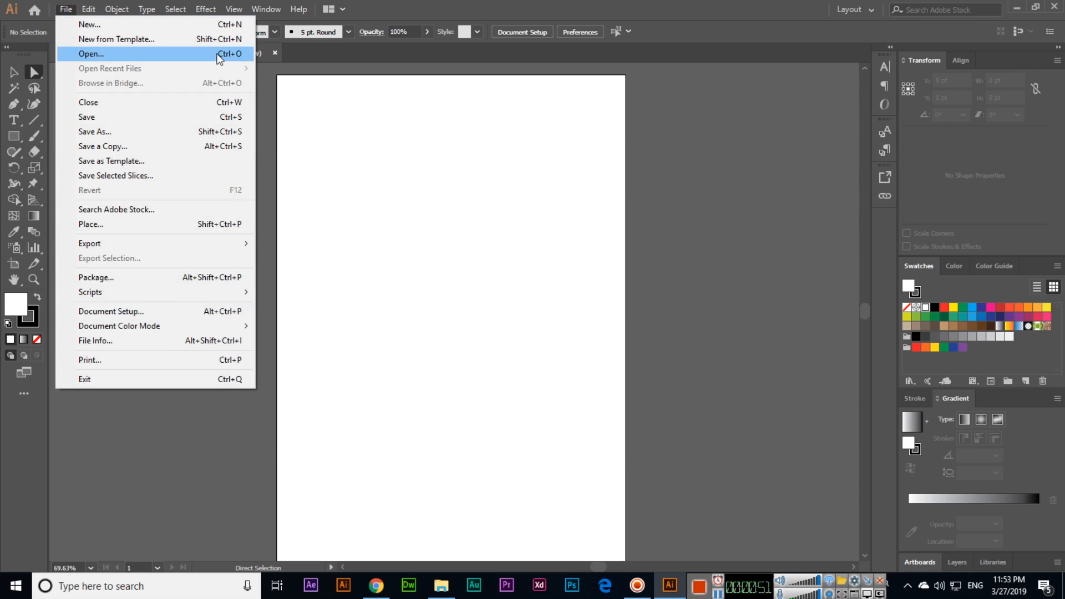
{"action": "left_click", "coordinate": [91, 54]}
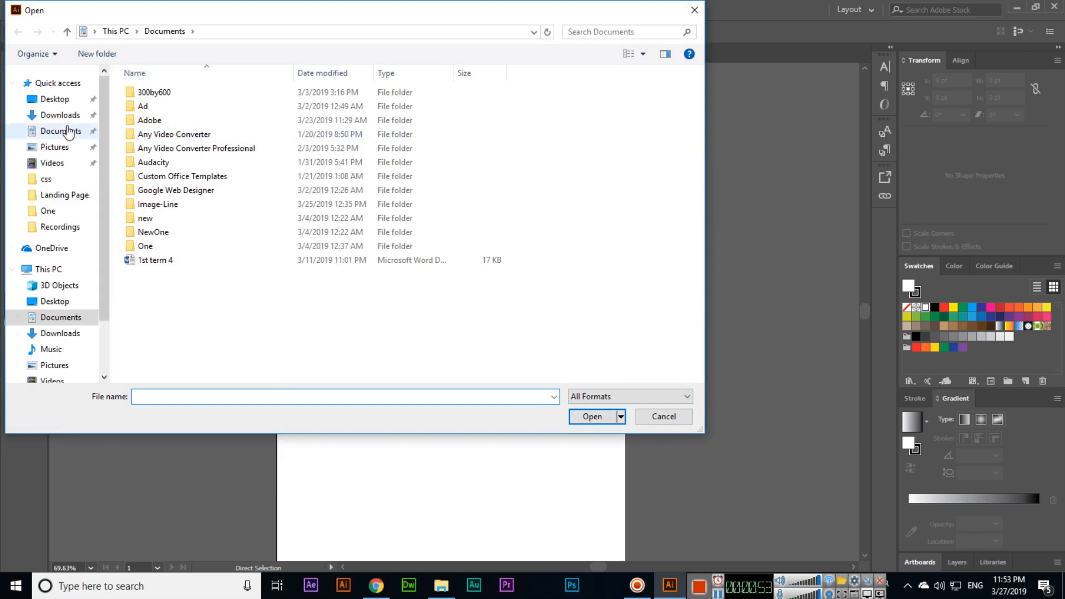
Step: Show the Desktop folder's photos and expand the list of supported file formats
{"action": "left_click", "coordinate": [54, 99]}
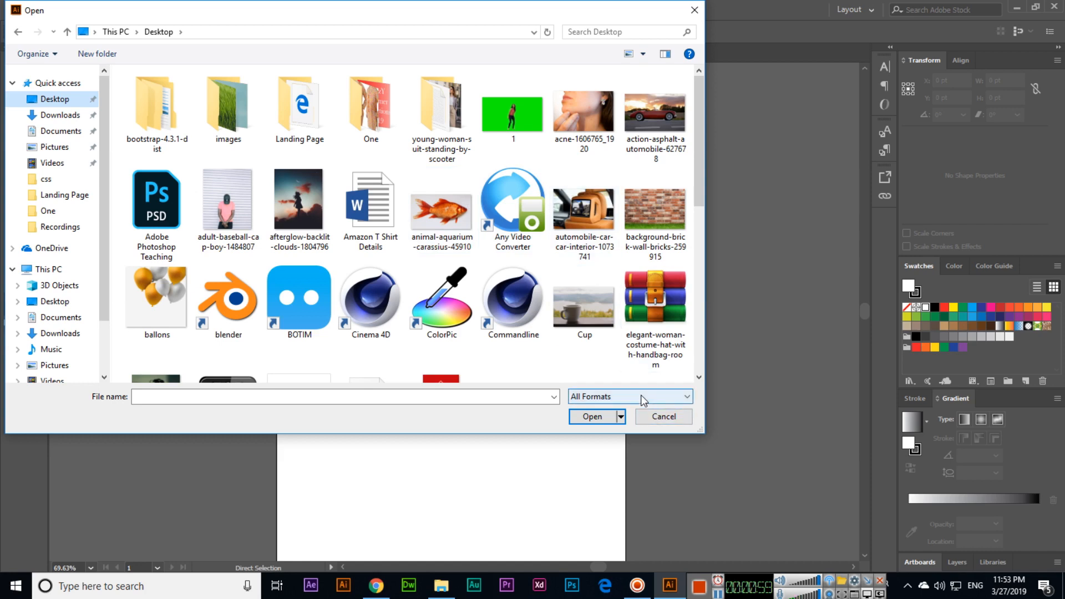
{"action": "left_click", "coordinate": [629, 396]}
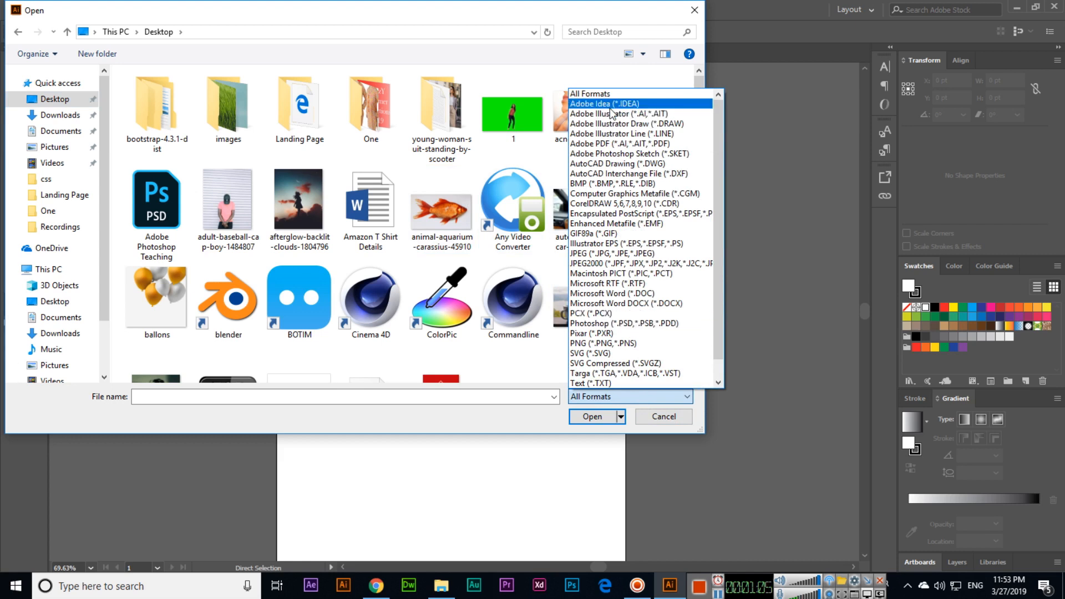
{"action": "mouse_move", "coordinate": [628, 134]}
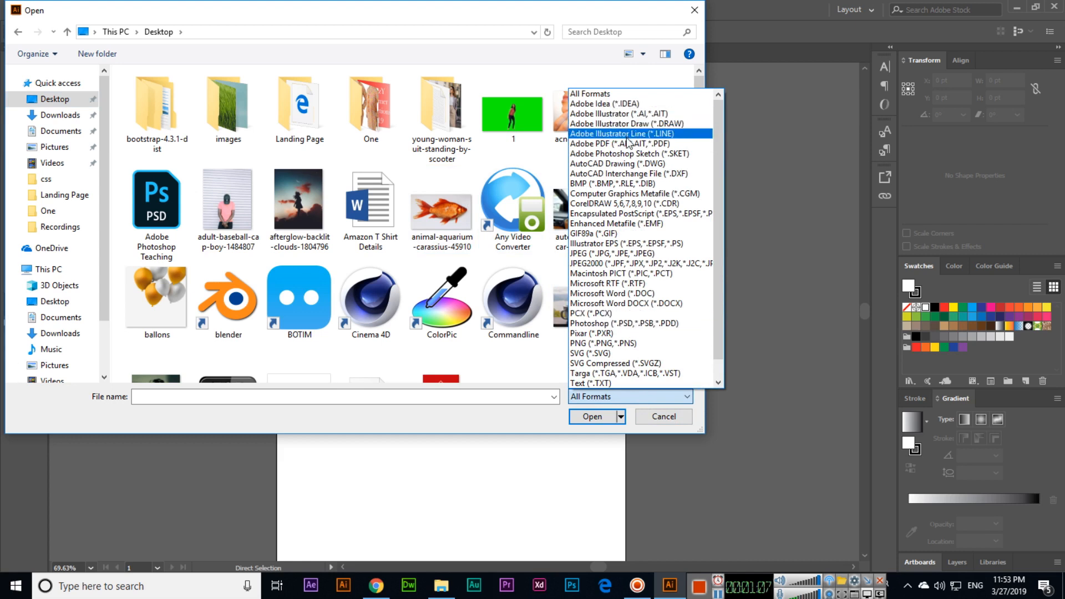
{"action": "mouse_move", "coordinate": [623, 164]}
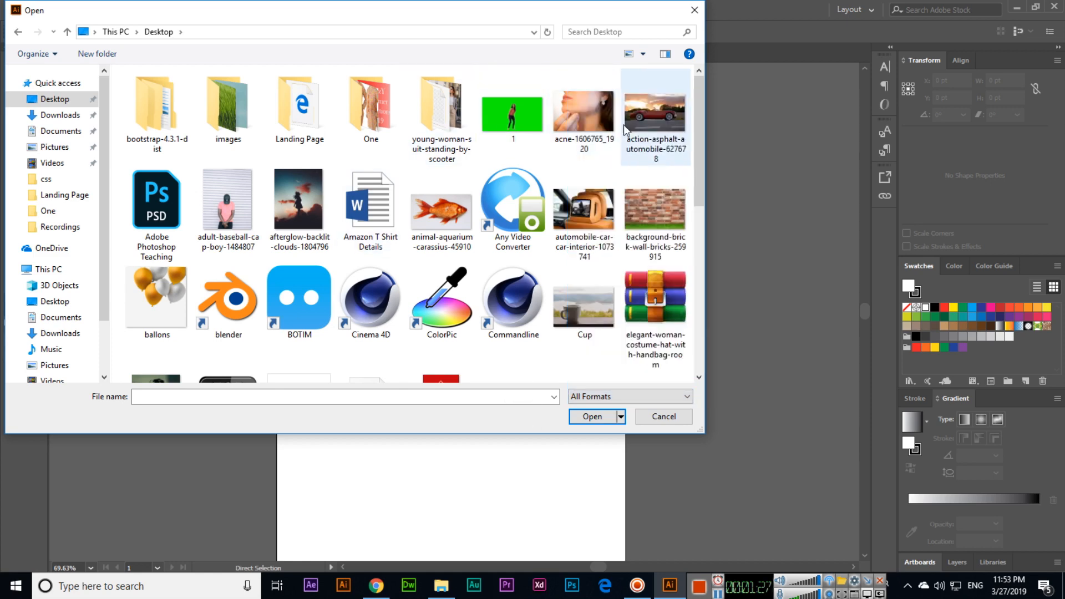
{"action": "mouse_move", "coordinate": [635, 125]}
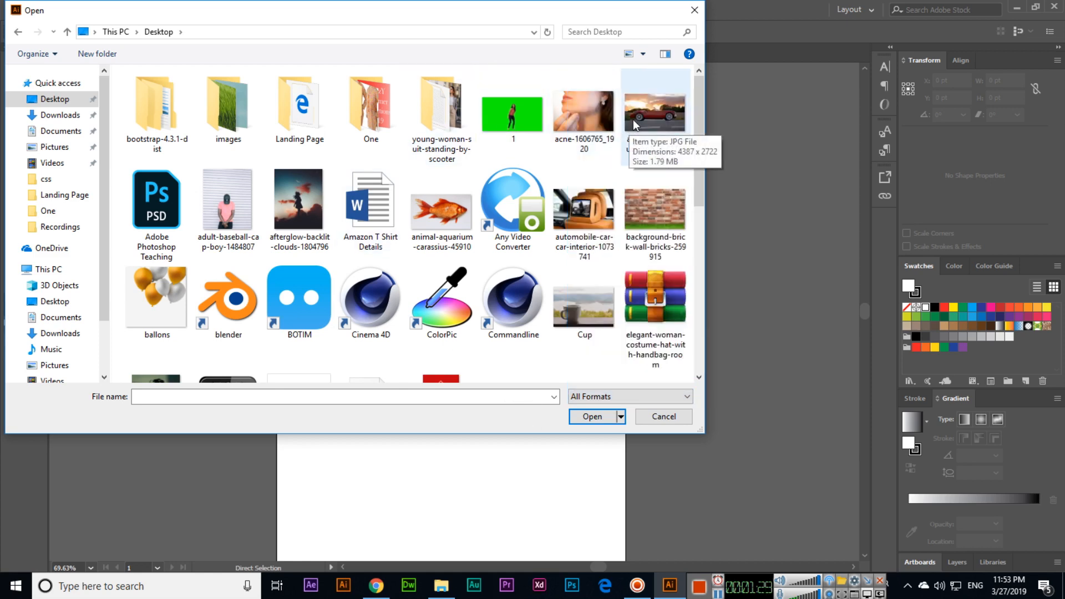
Step: Open the red car photo, then begin opening the goldfish photo as another document
{"action": "left_click", "coordinate": [662, 416]}
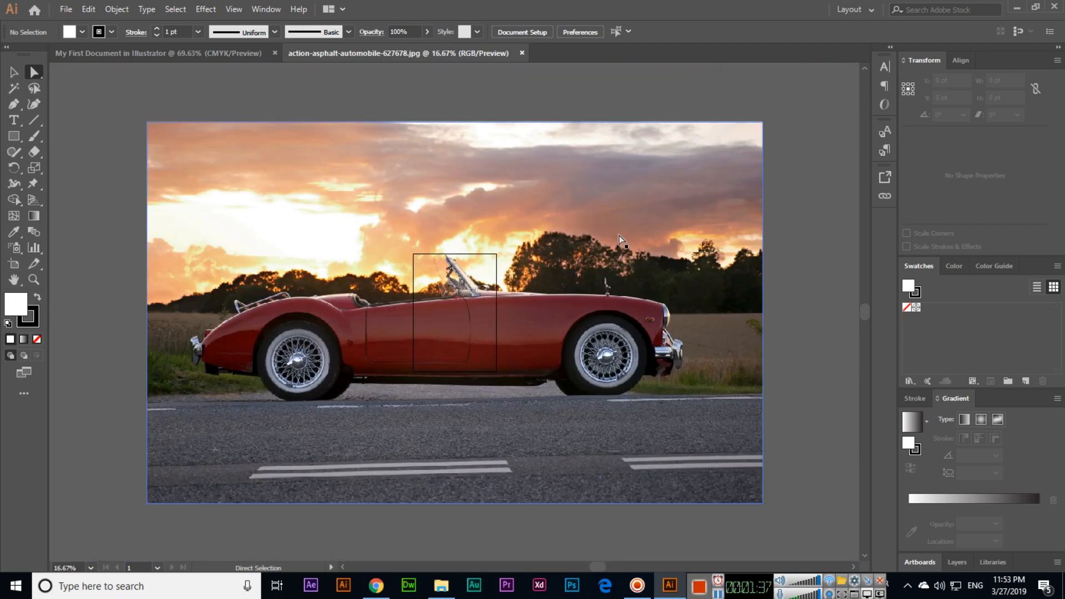
{"action": "left_click", "coordinate": [66, 9]}
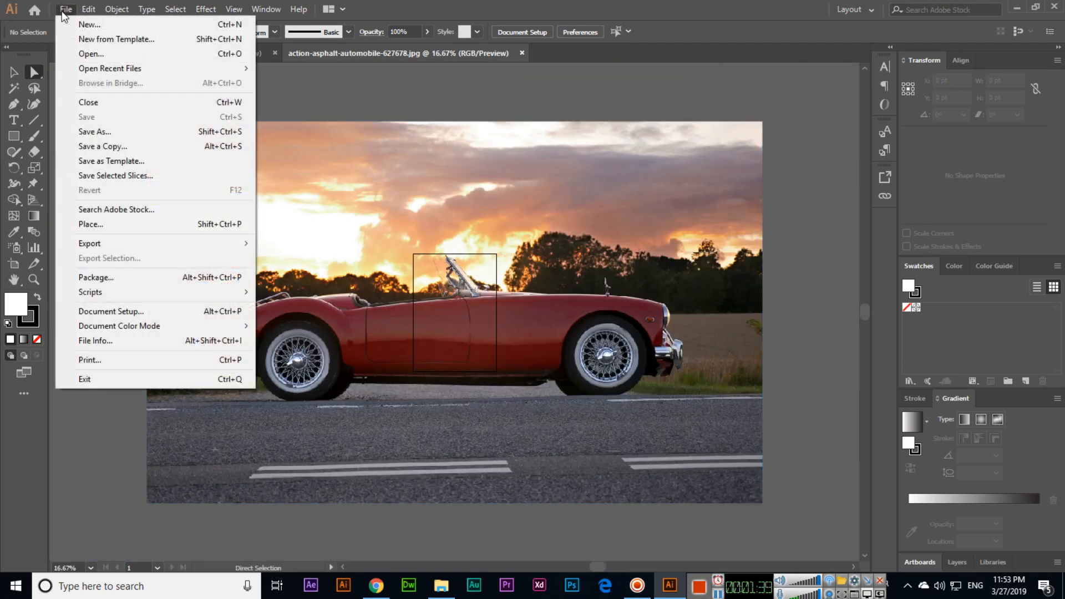
{"action": "left_click", "coordinate": [91, 54]}
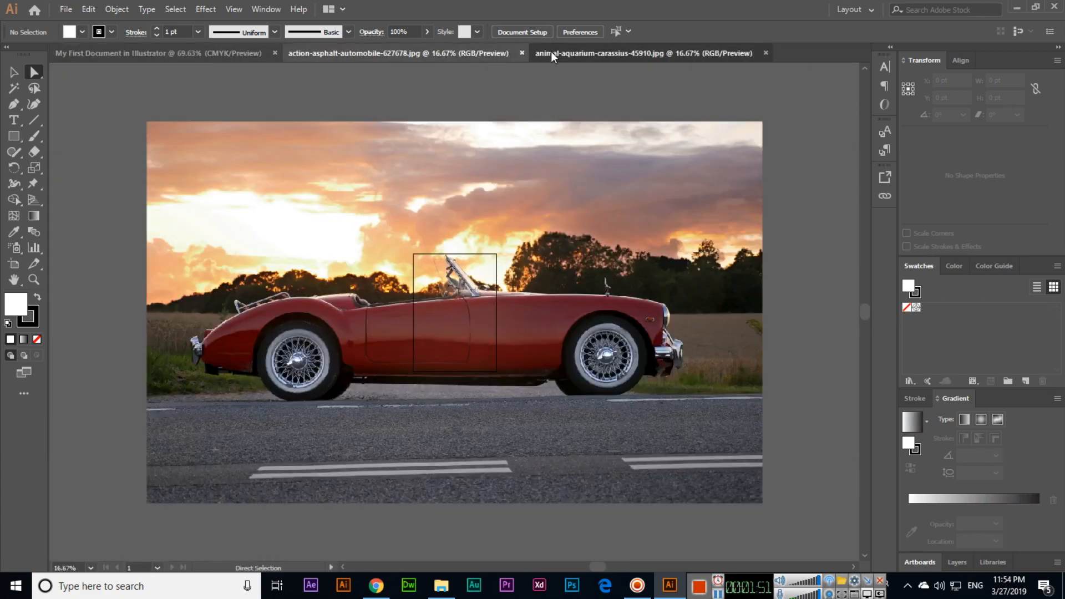
Step: Flip between the car photo and My First Document tabs, ending on the blank document
{"action": "left_click", "coordinate": [160, 53]}
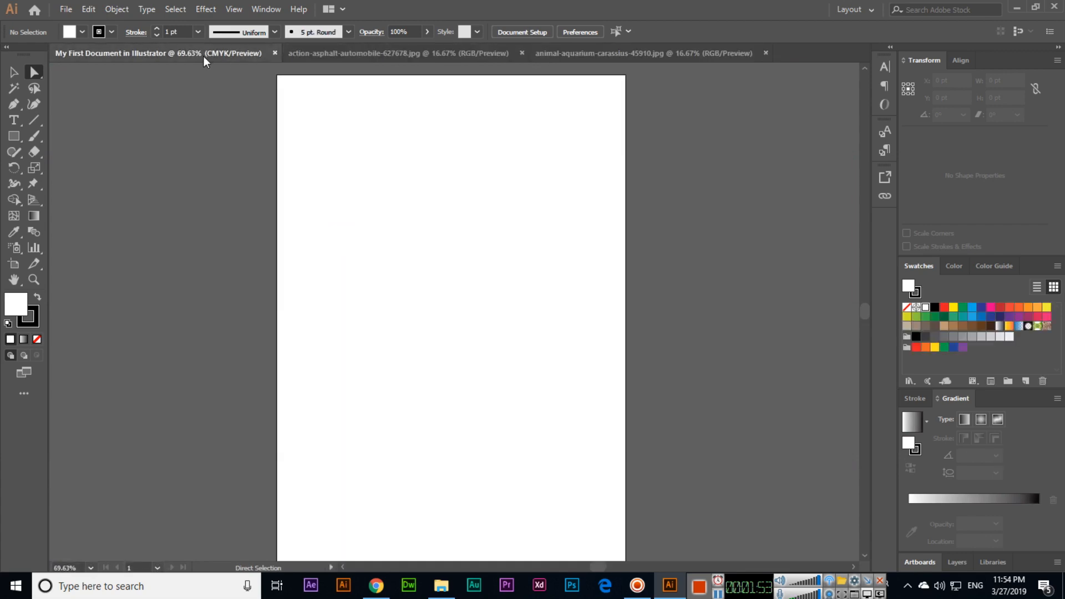
{"action": "left_click", "coordinate": [65, 9]}
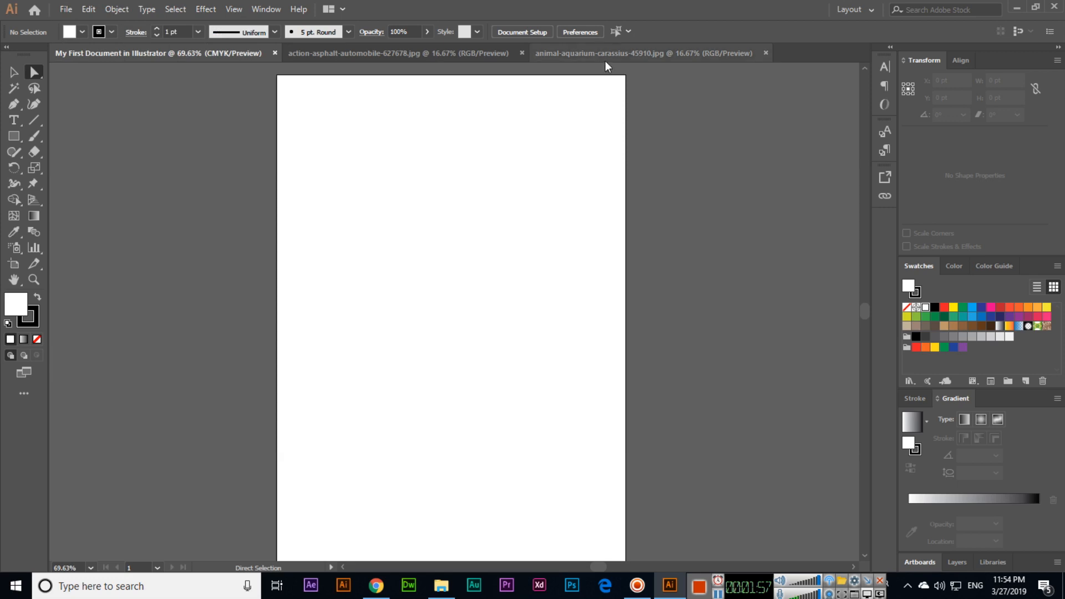
{"action": "left_click", "coordinate": [398, 54]}
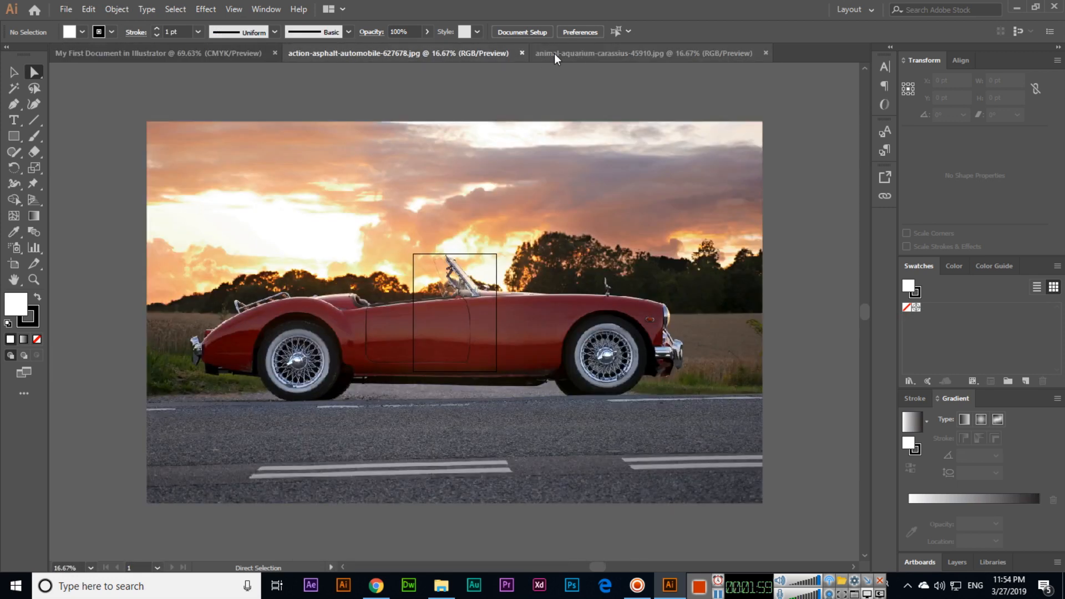
{"action": "left_click", "coordinate": [159, 53]}
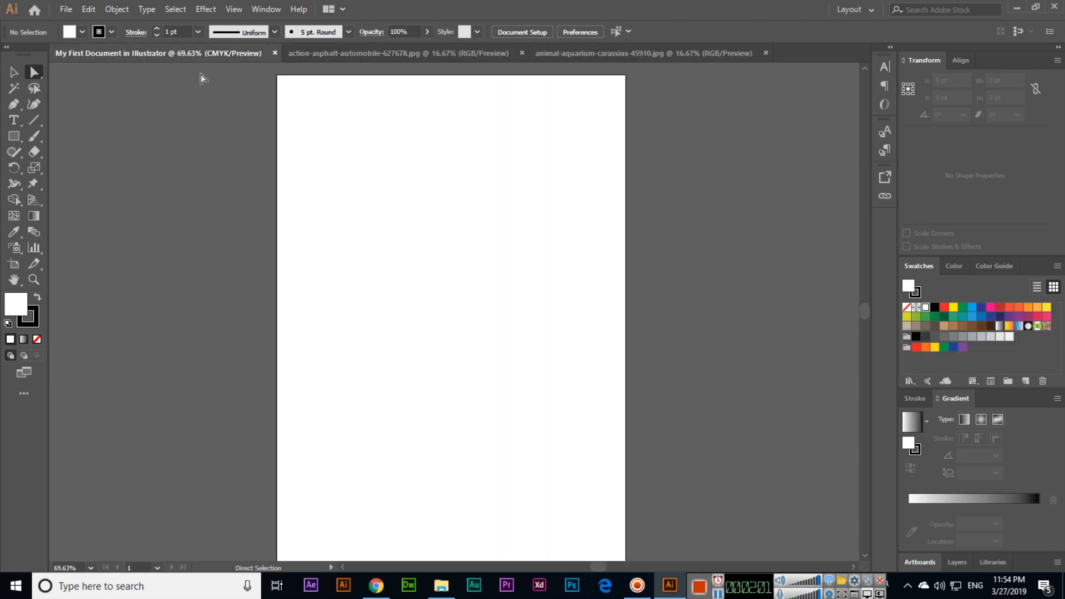
{"action": "mouse_move", "coordinate": [105, 90]}
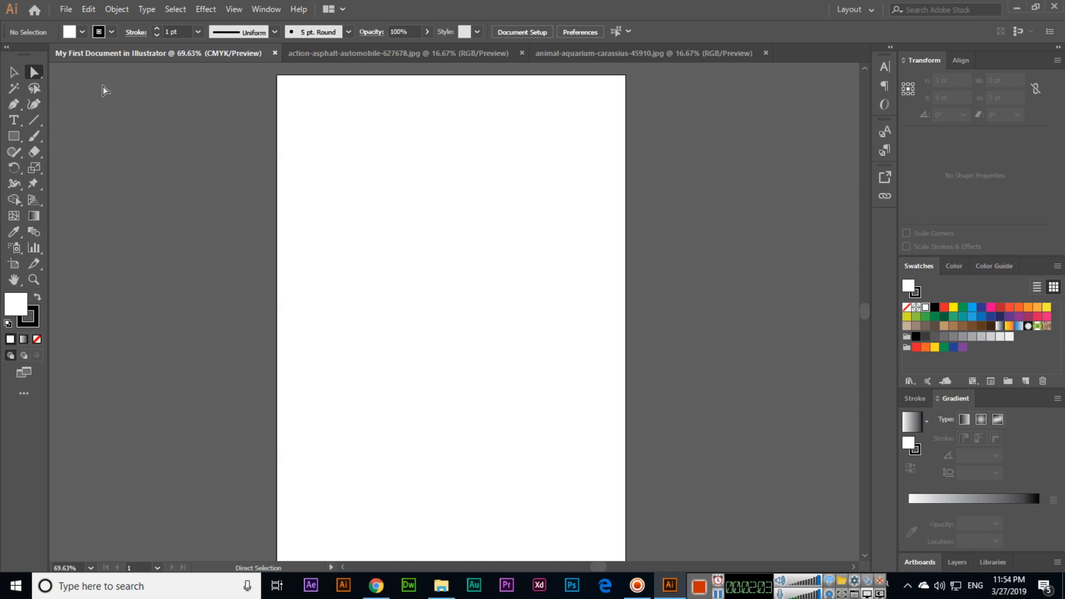
{"action": "left_click", "coordinate": [65, 9]}
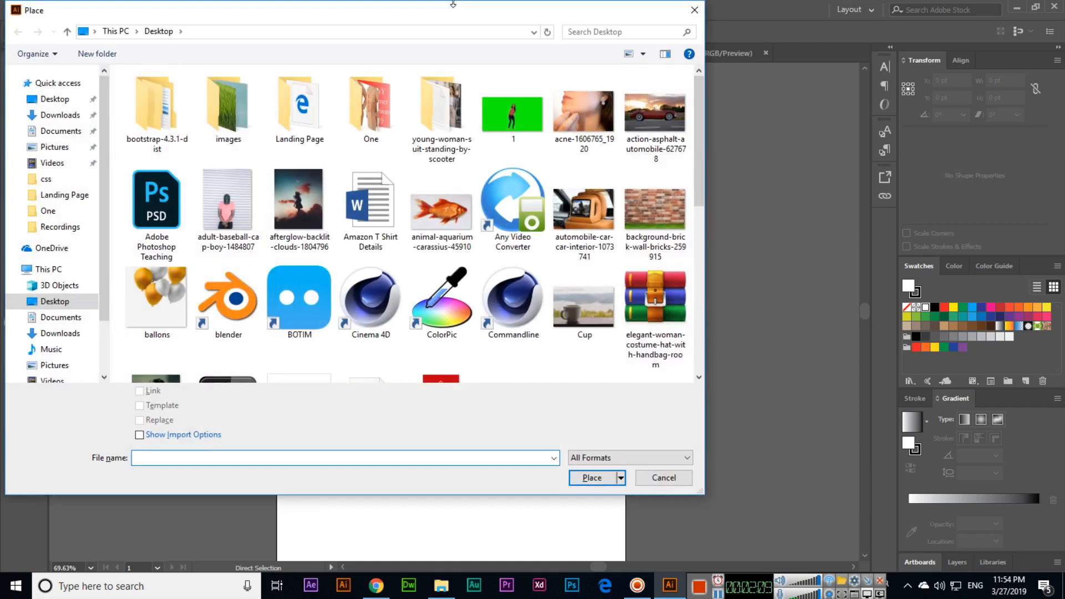
Step: Find the new balloons JPG on the Desktop and place it
{"action": "scroll", "scroll_direction": "down", "scroll_amount": 3}
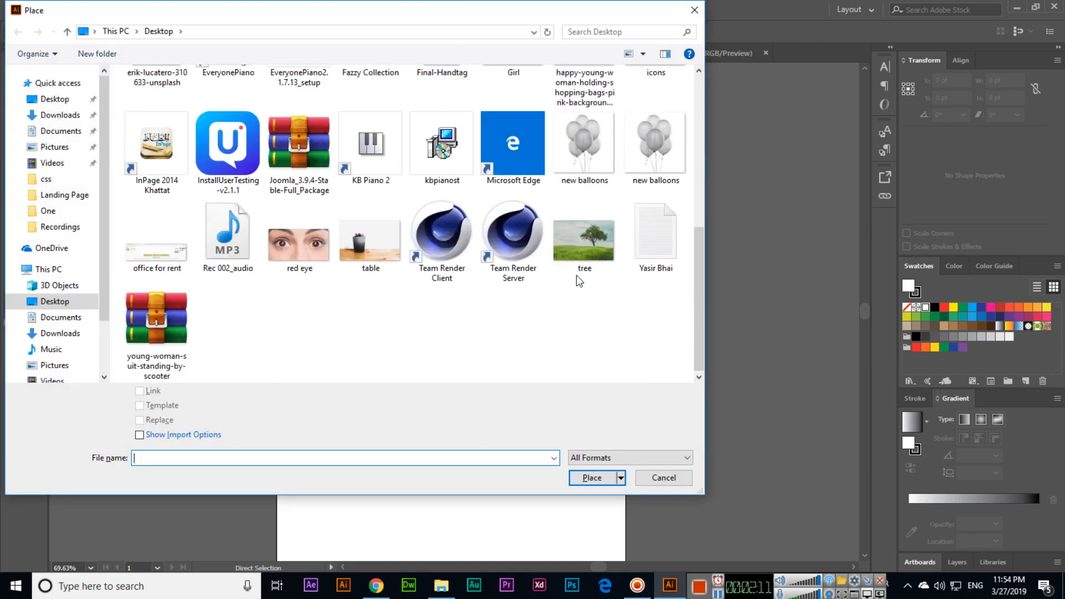
{"action": "left_click", "coordinate": [370, 238]}
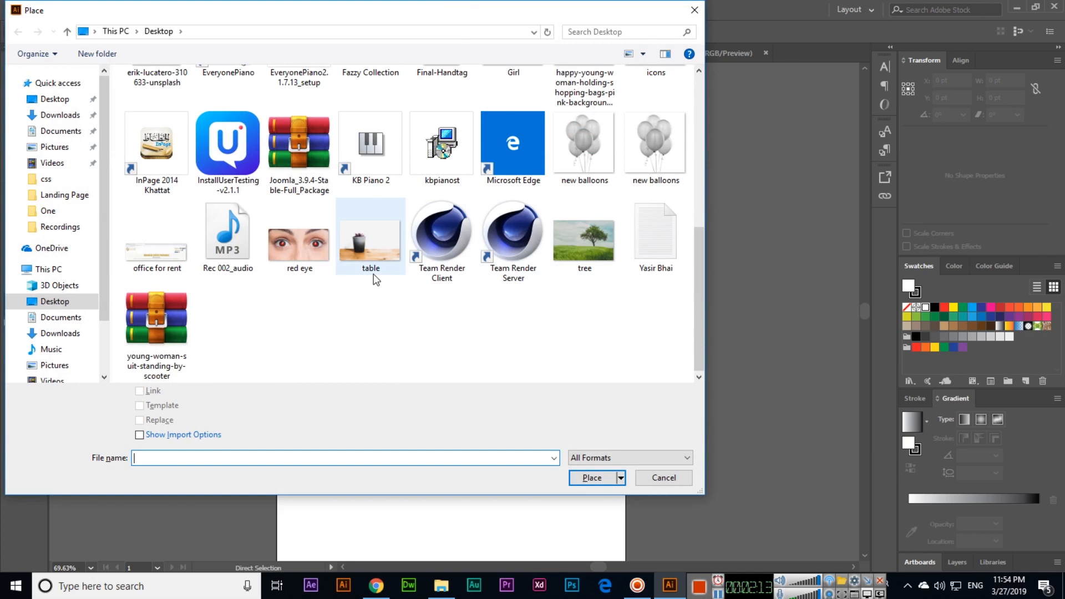
{"action": "scroll", "scroll_direction": "up", "scroll_amount": 3}
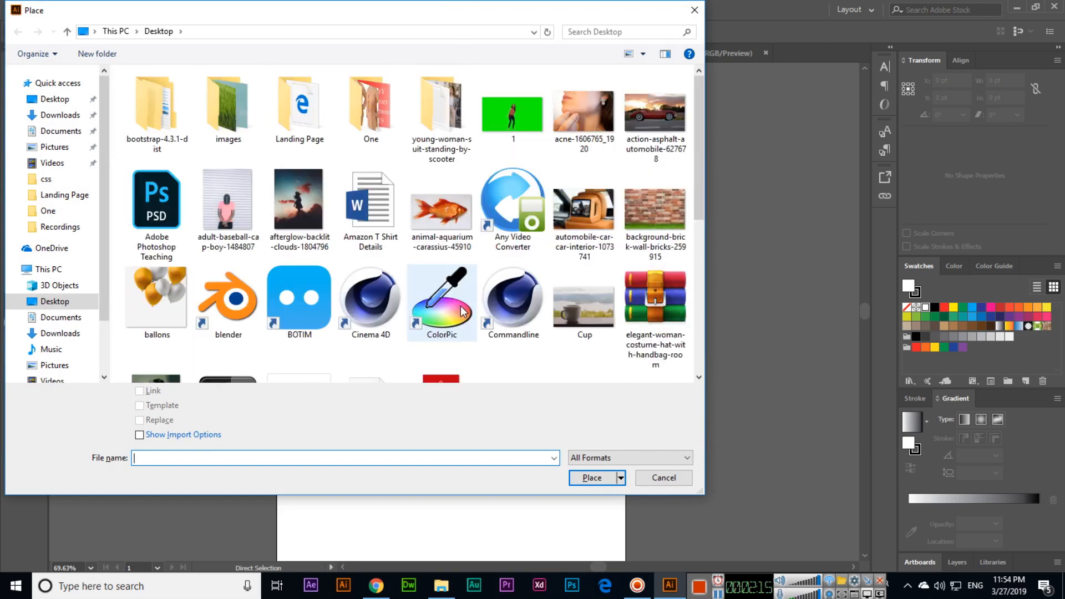
{"action": "scroll", "scroll_direction": "down", "scroll_amount": 3}
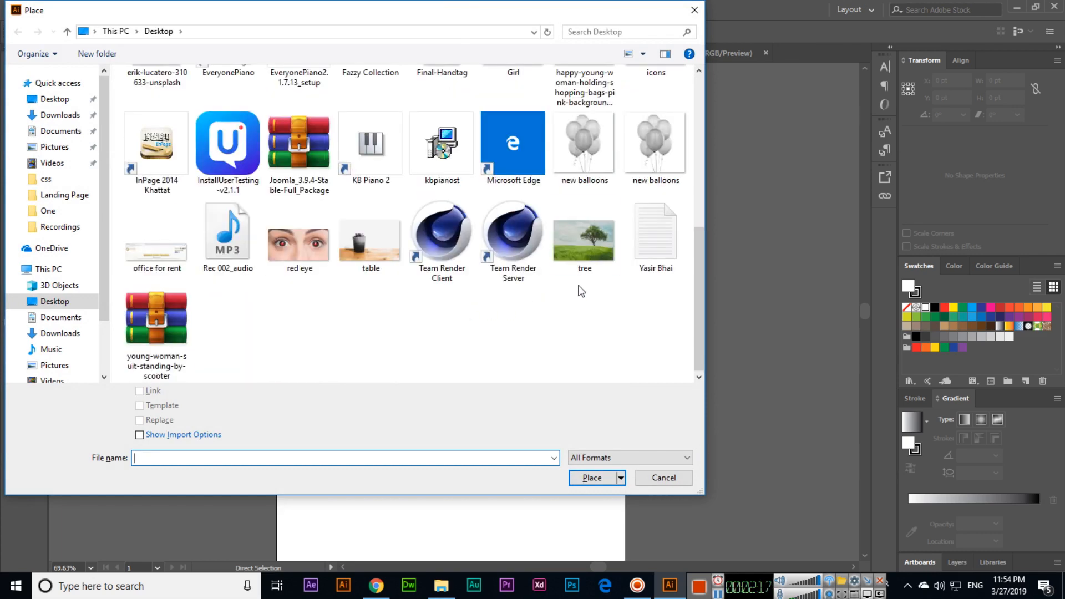
{"action": "mouse_move", "coordinate": [654, 143]}
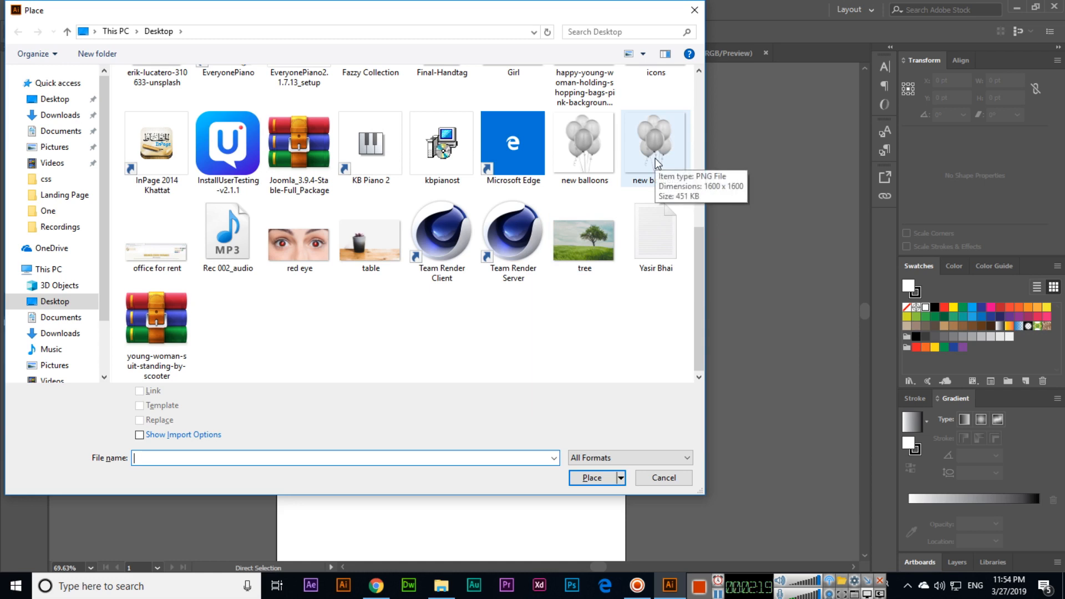
{"action": "left_click", "coordinate": [584, 143]}
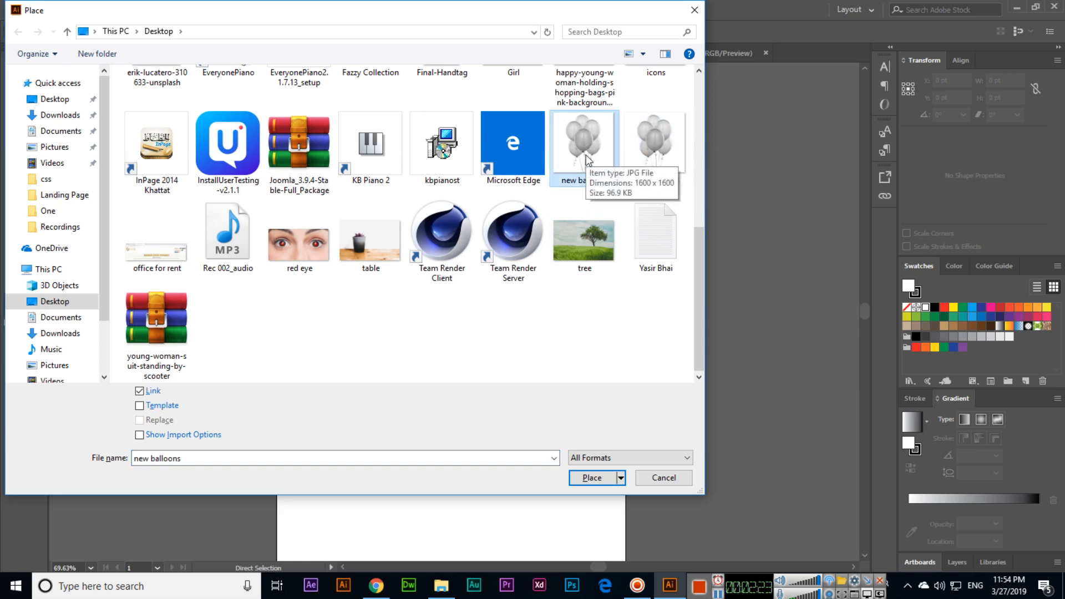
{"action": "left_click", "coordinate": [592, 477]}
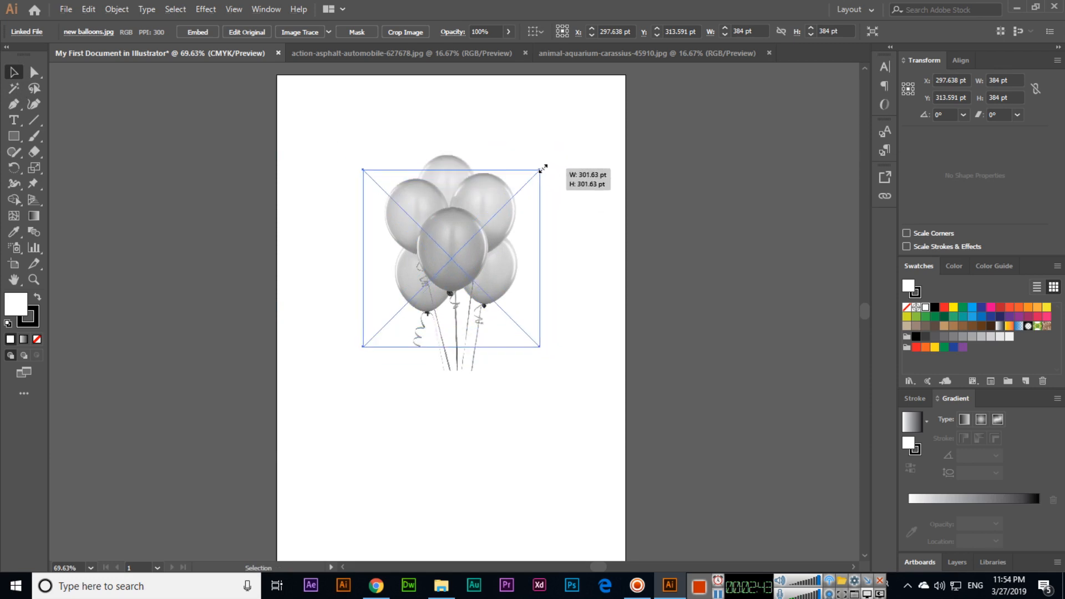
Step: Scale the placed balloons image down to about 257 pt square by dragging a corner
{"action": "left_click_drag", "start_coordinate": [540, 170], "coordinate": [560, 152]}
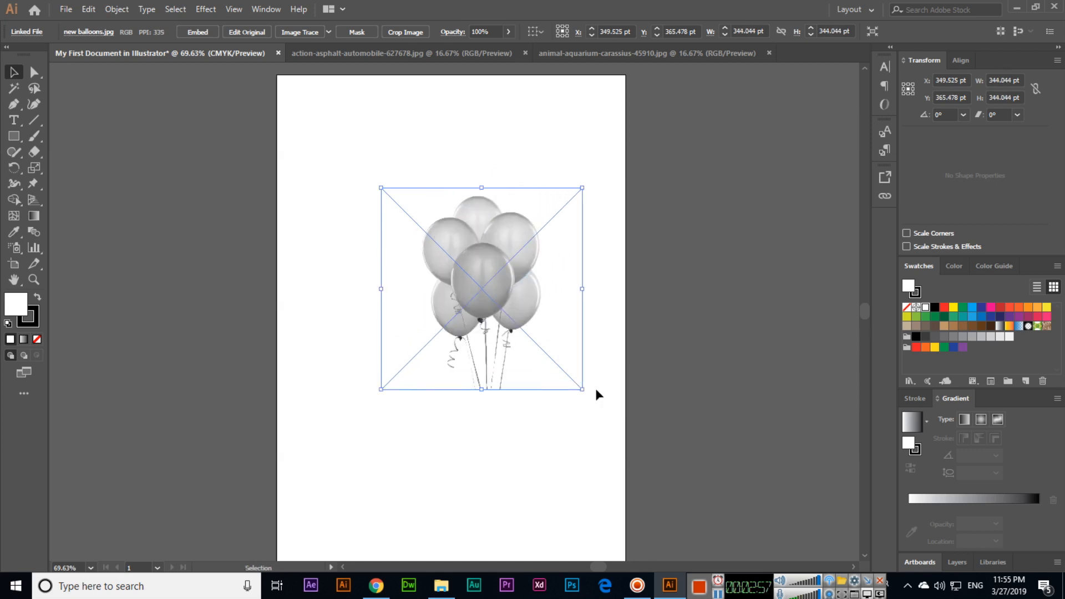
{"action": "mouse_move", "coordinate": [583, 380]}
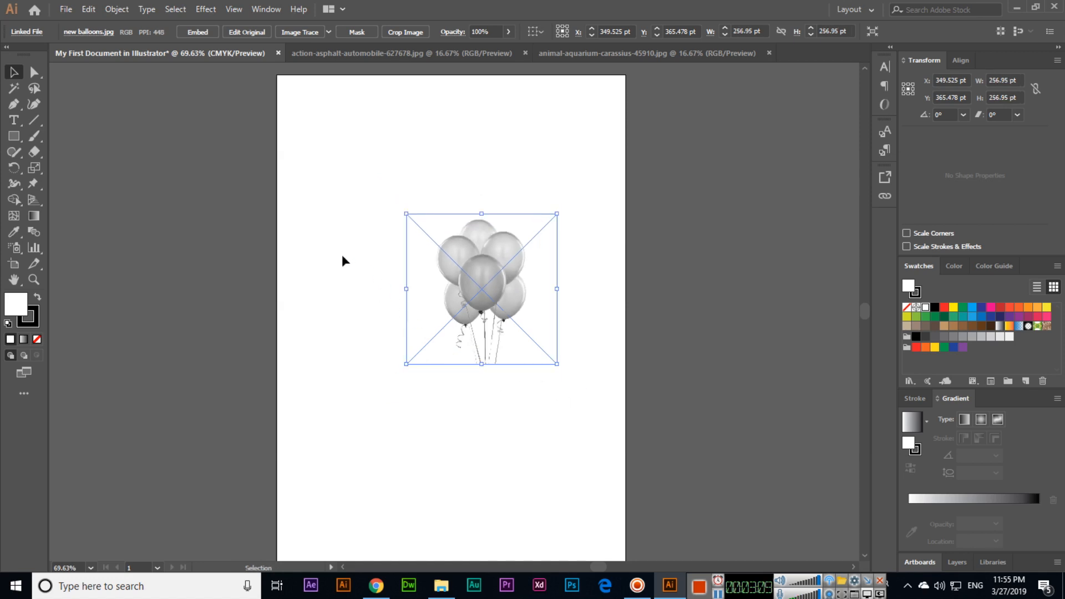
{"action": "mouse_move", "coordinate": [290, 250]}
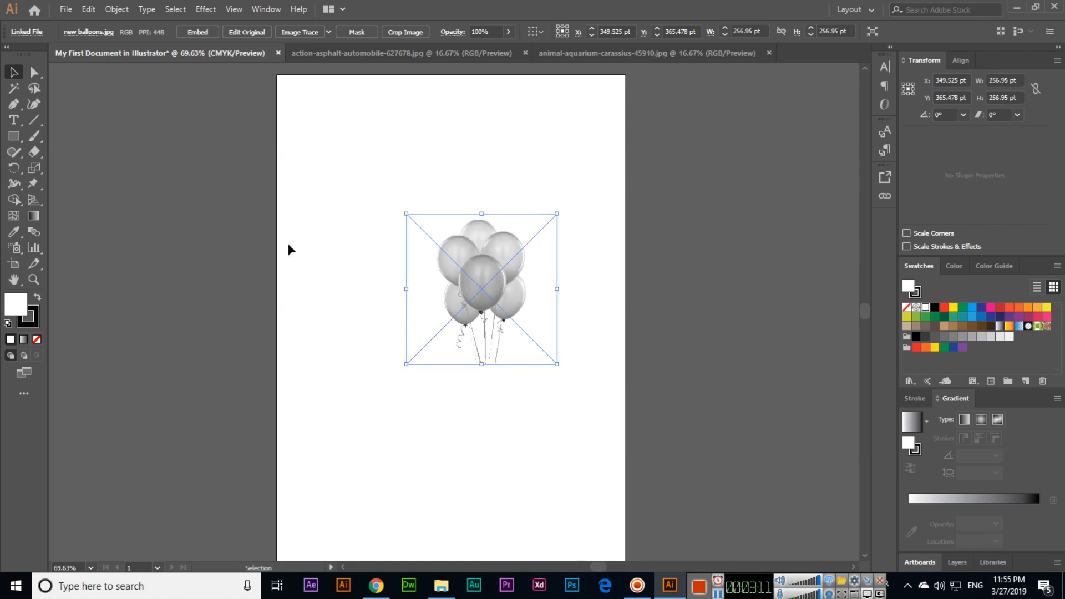